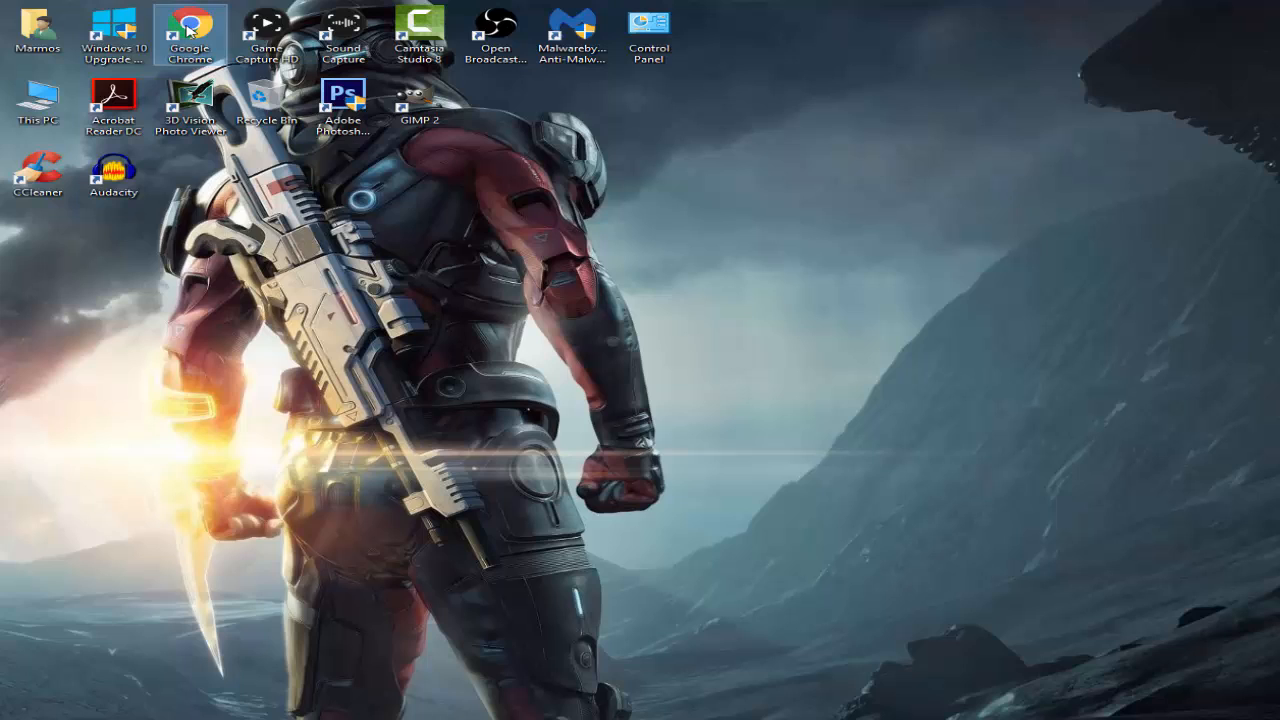
Launch Google Chrome from its desktop shortcut.
double_click(188, 36)
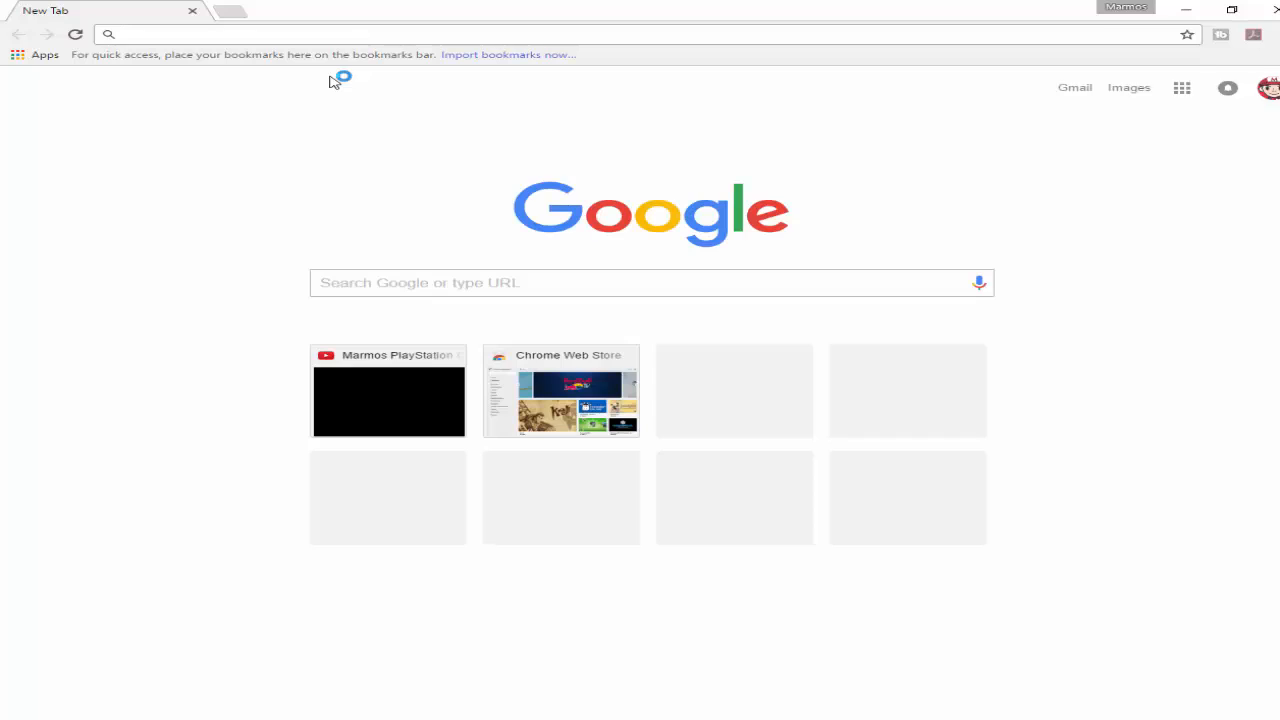
Search 'online video converter' and open the OnlineVideoConverter.com result.
type("online video converter")
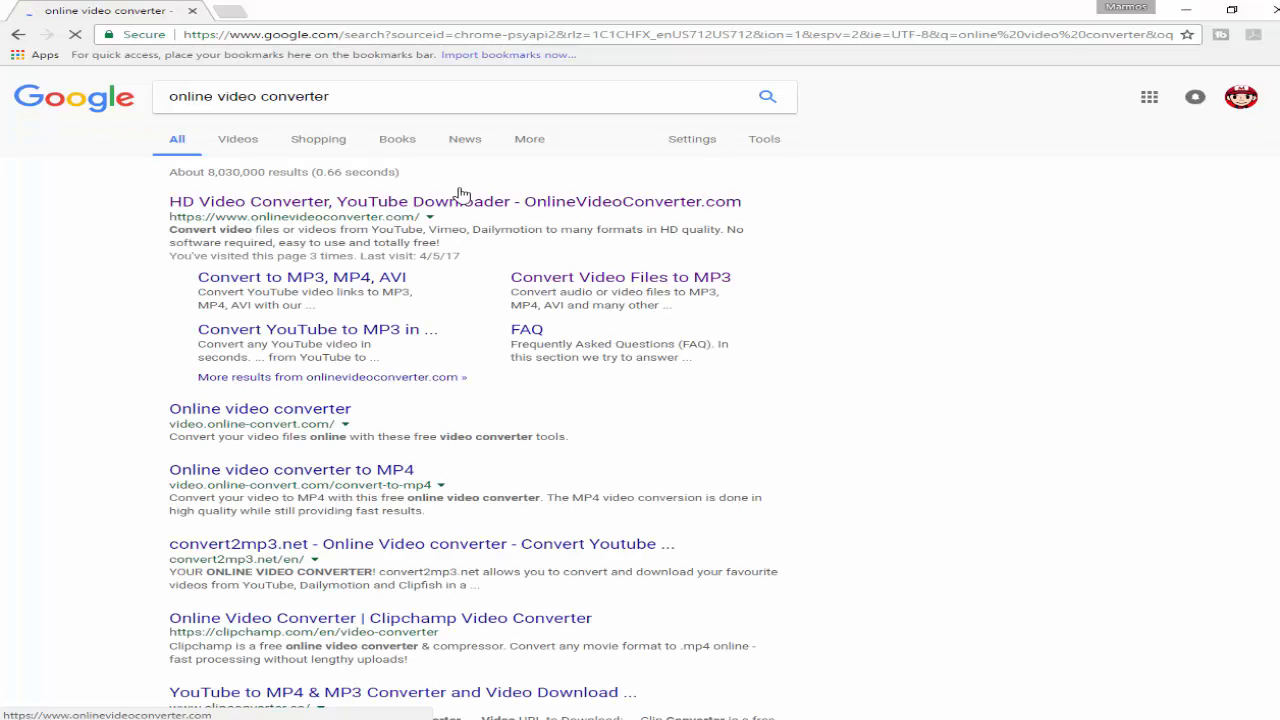
left_click(456, 200)
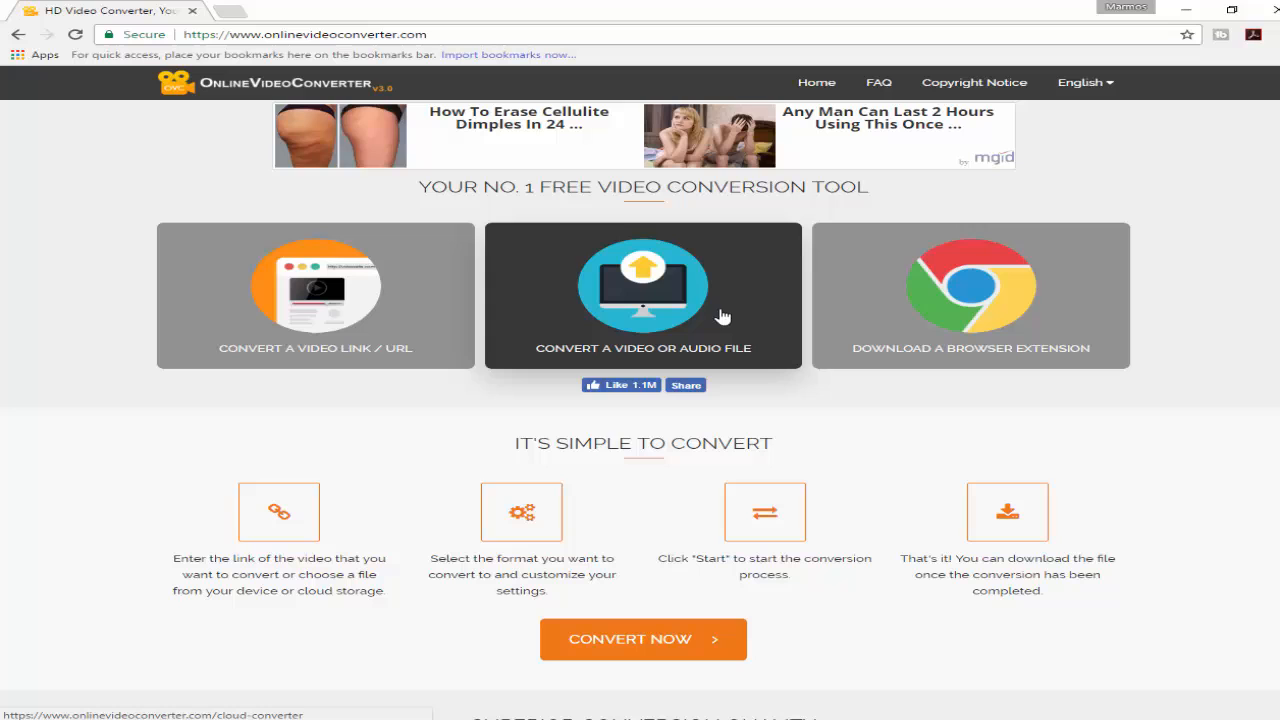
Choose 'Convert a video or audio file' and bring up the file chooser.
left_click(642, 296)
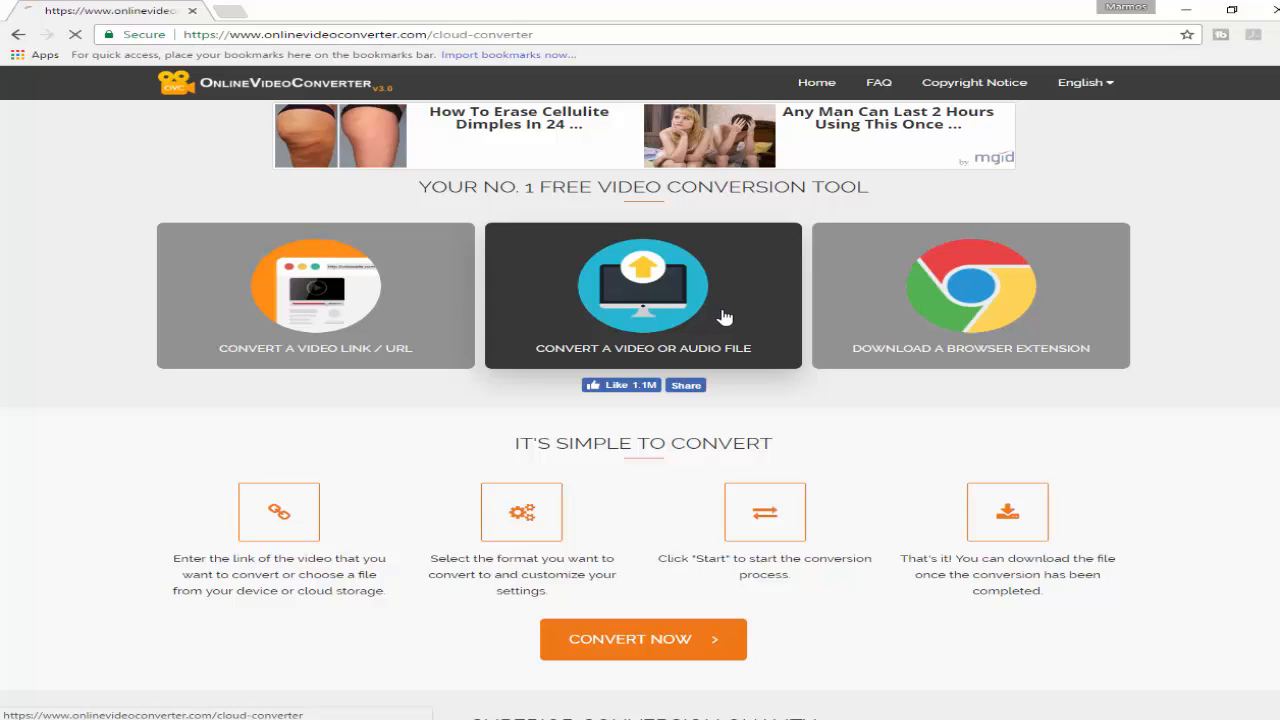
left_click(642, 296)
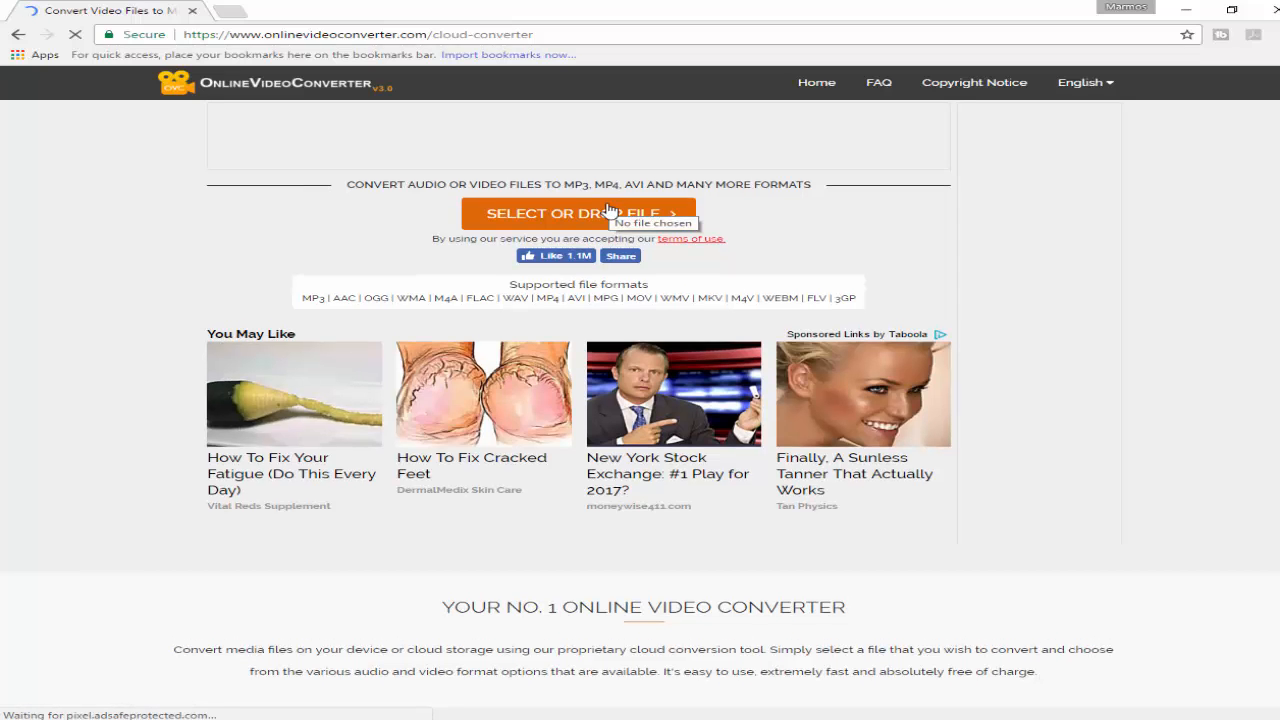
left_click(548, 212)
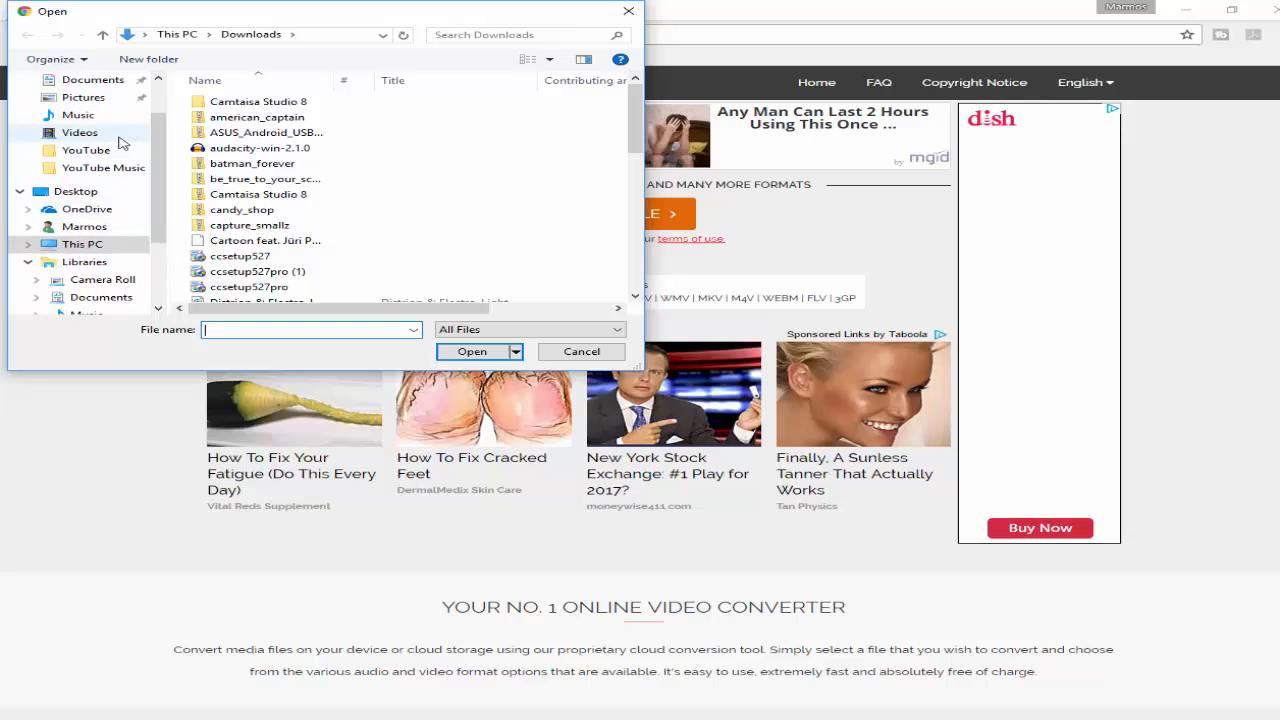
Select the file named 'video' in Downloads and confirm the upload.
left_click(264, 178)
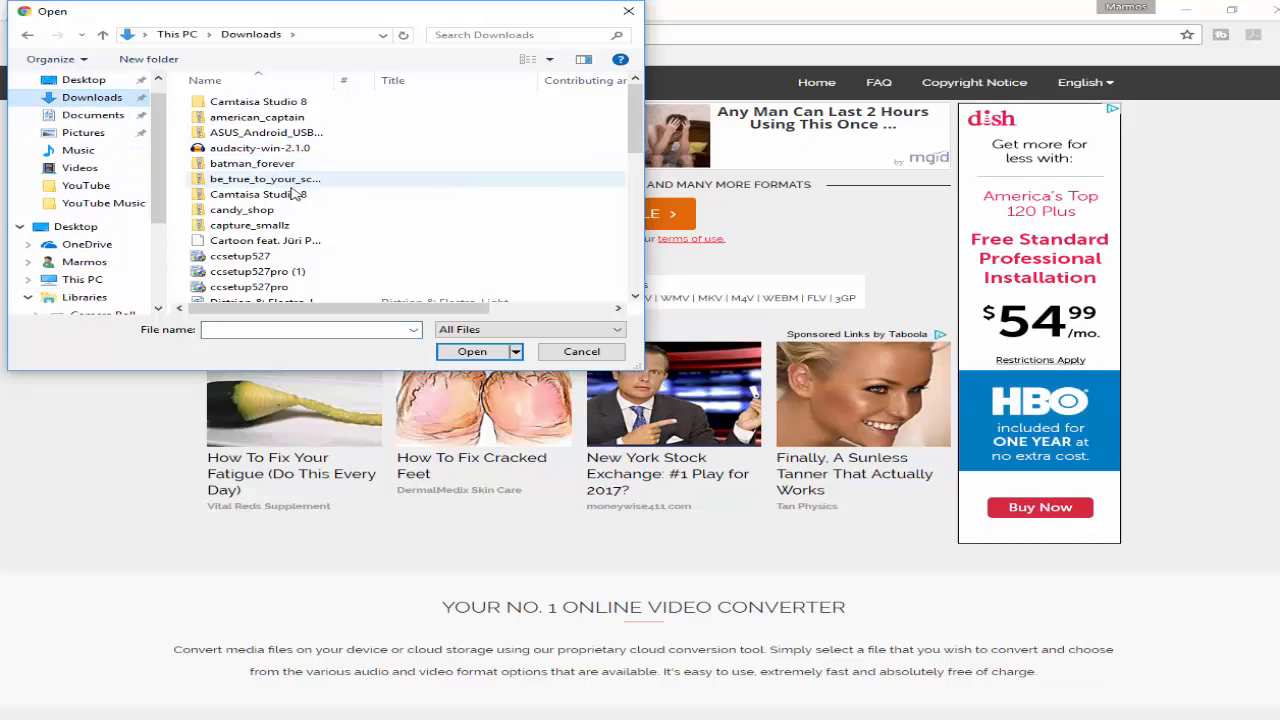
left_click(224, 278)
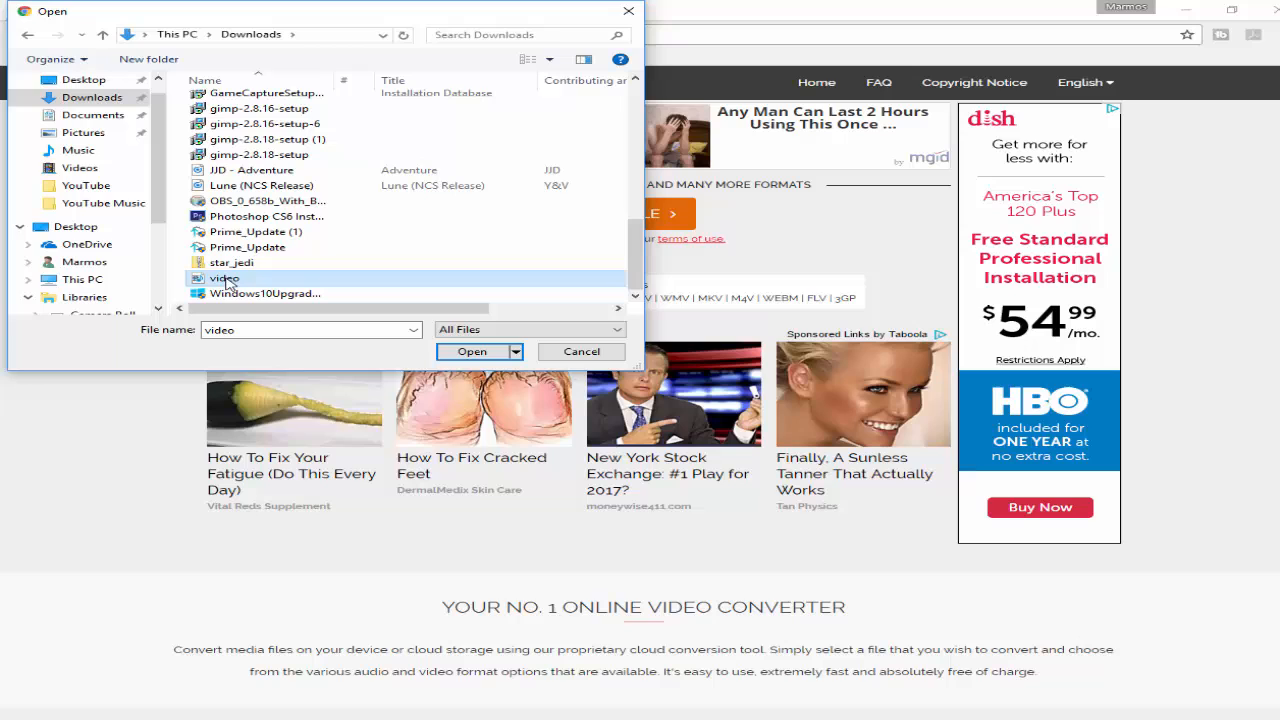
mouse_move(358, 288)
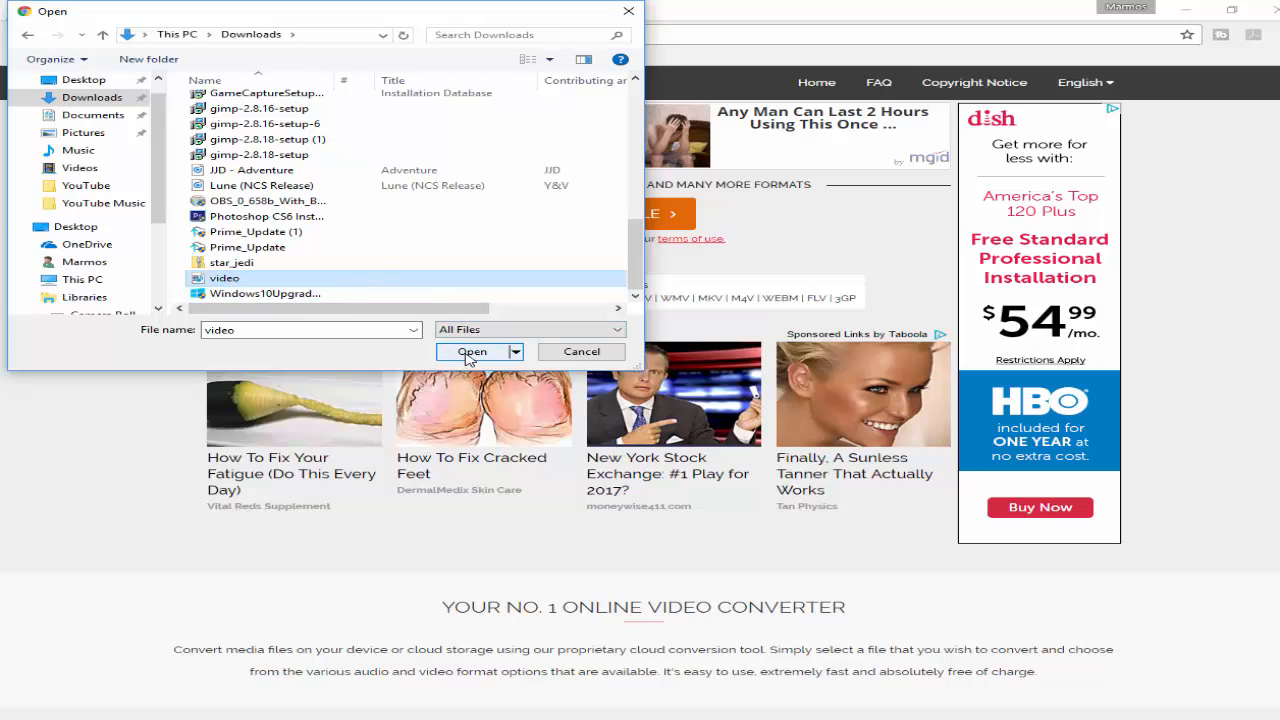
left_click(472, 352)
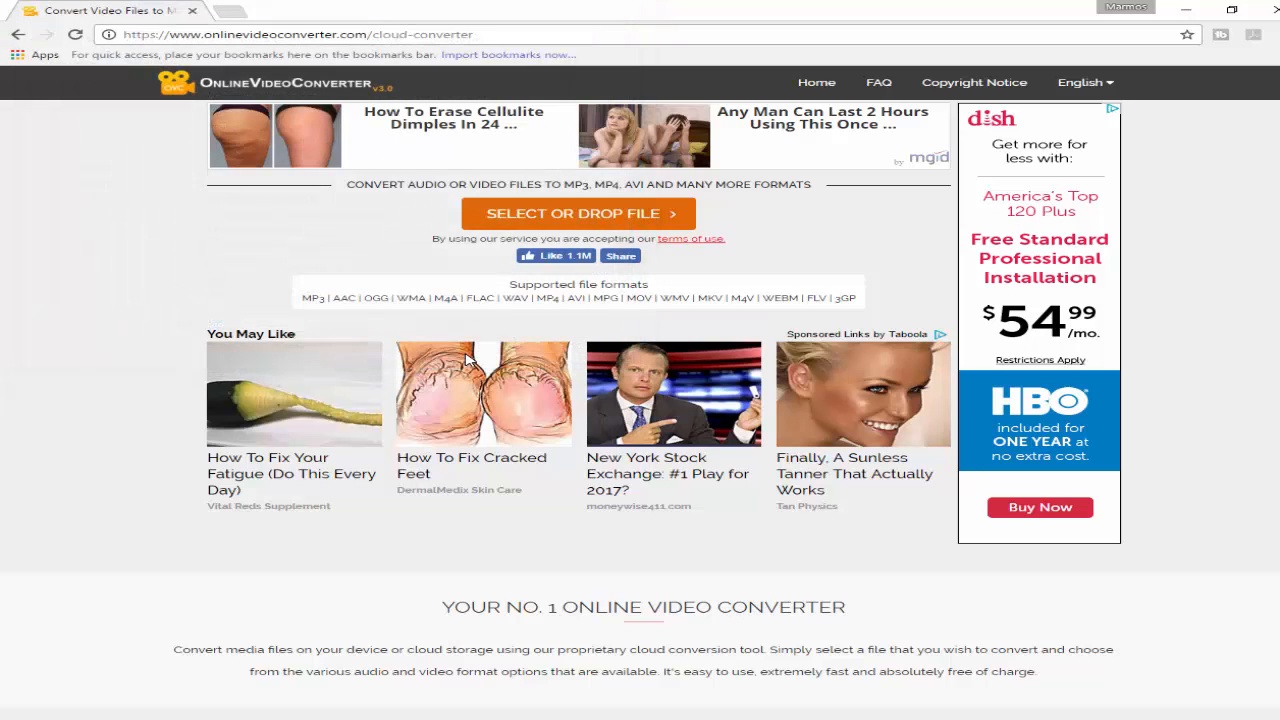
Set the output format to mp4 and start converting video.mkv.
left_click(578, 212)
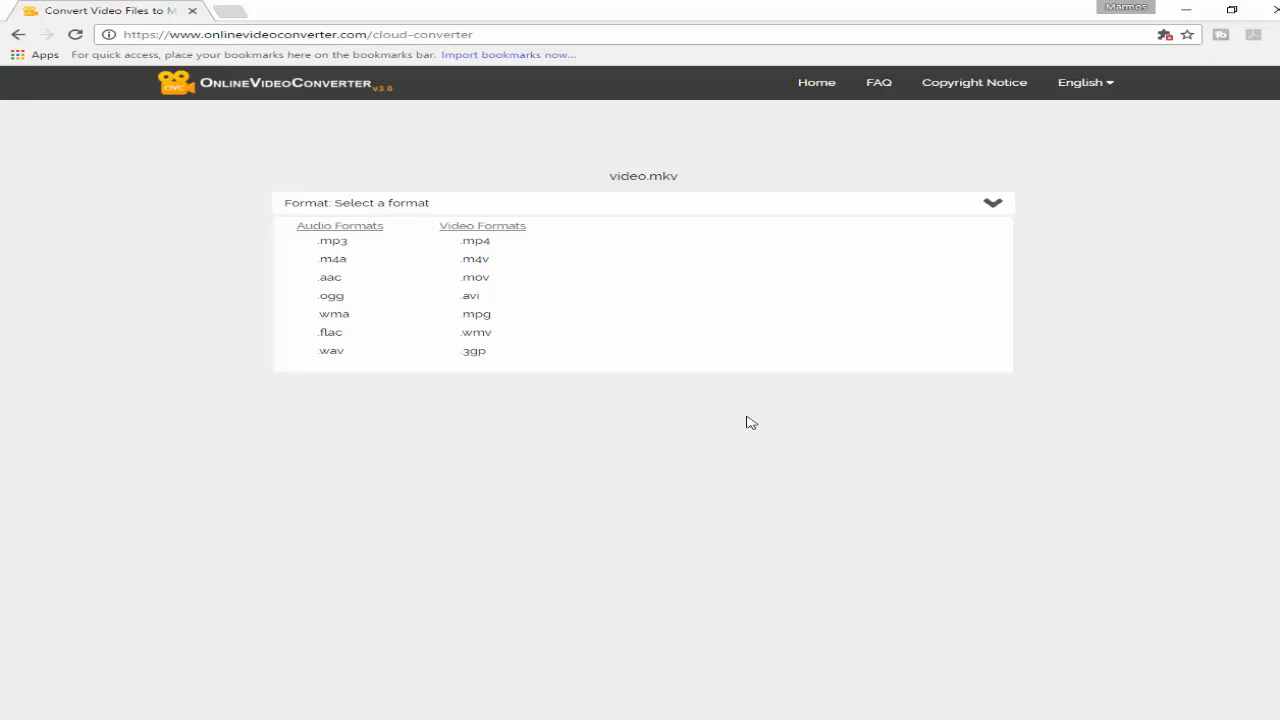
mouse_move(476, 258)
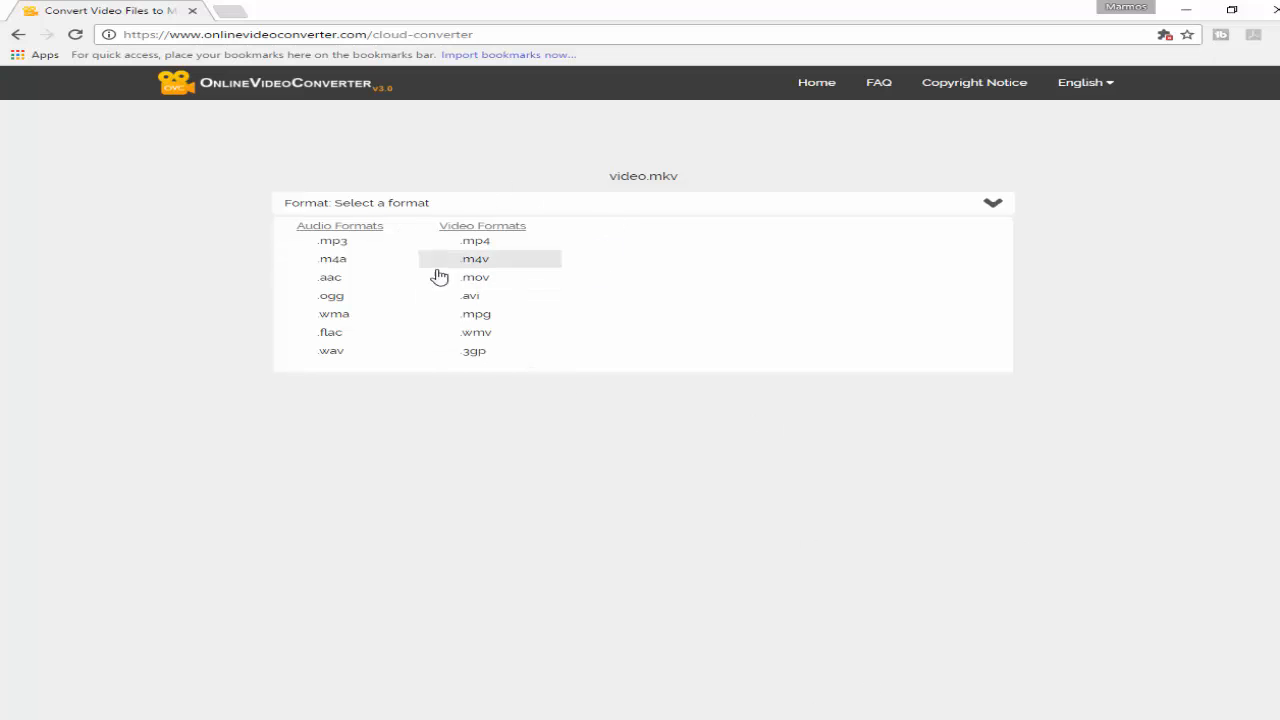
left_click(476, 240)
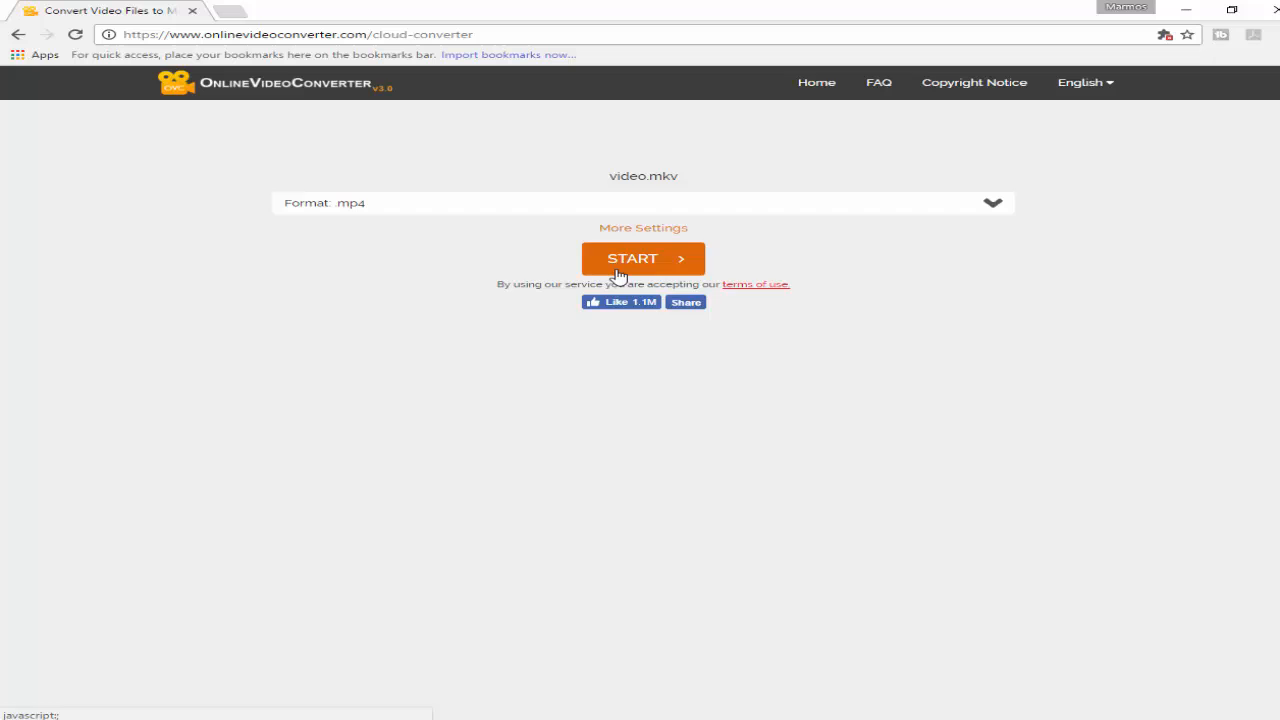
left_click(644, 258)
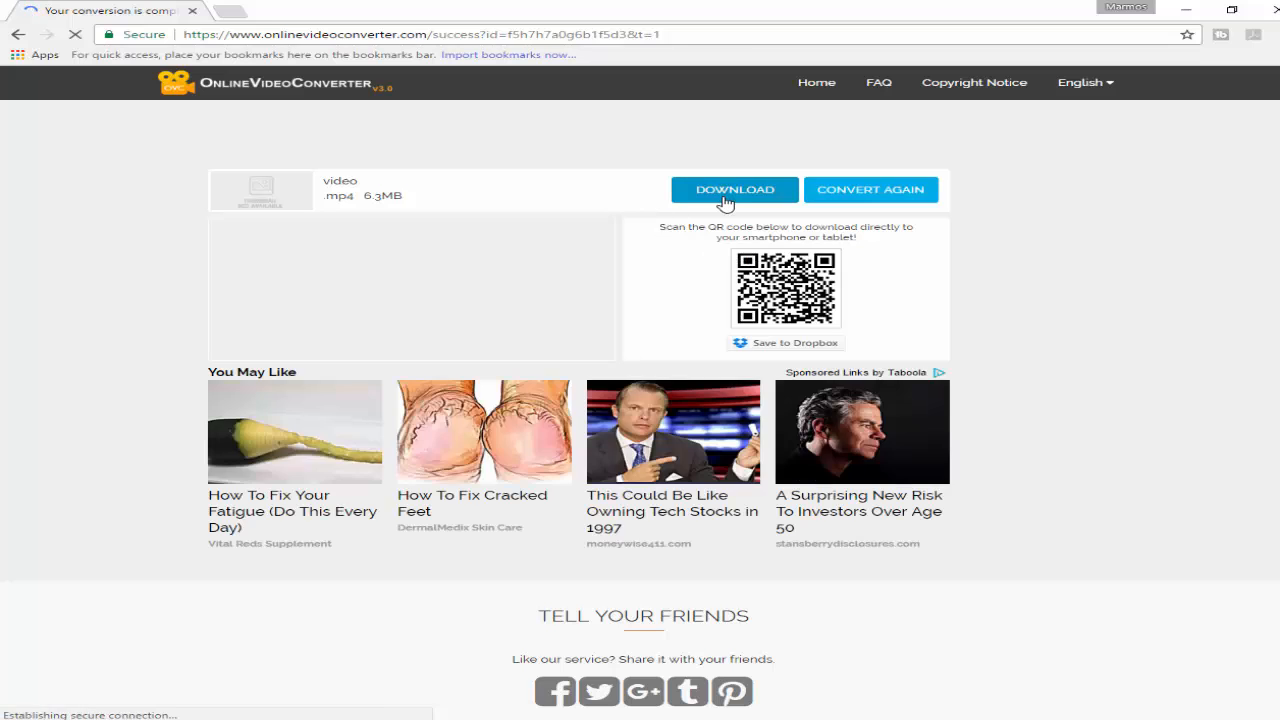
Download the converted 6.3 MB video.mp4 file.
left_click(734, 188)
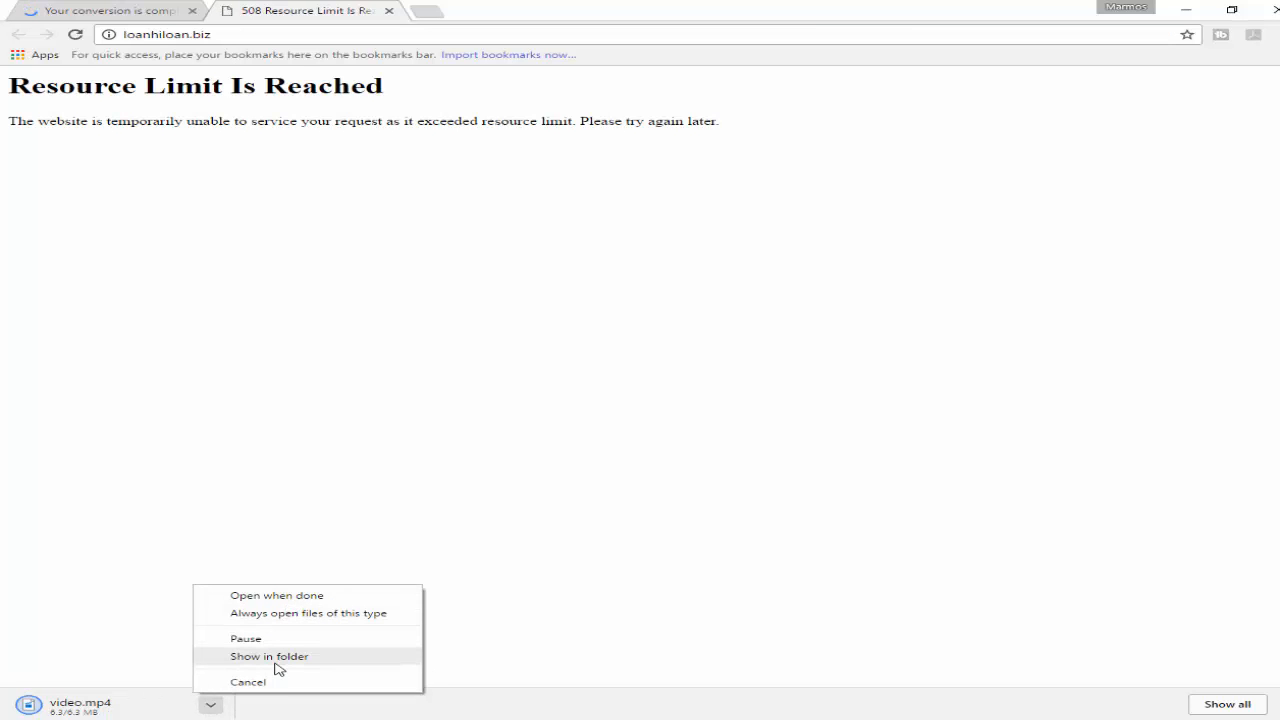
Show video.mp4 in the Downloads folder, then start Camtasia Studio's media import.
left_click(268, 656)
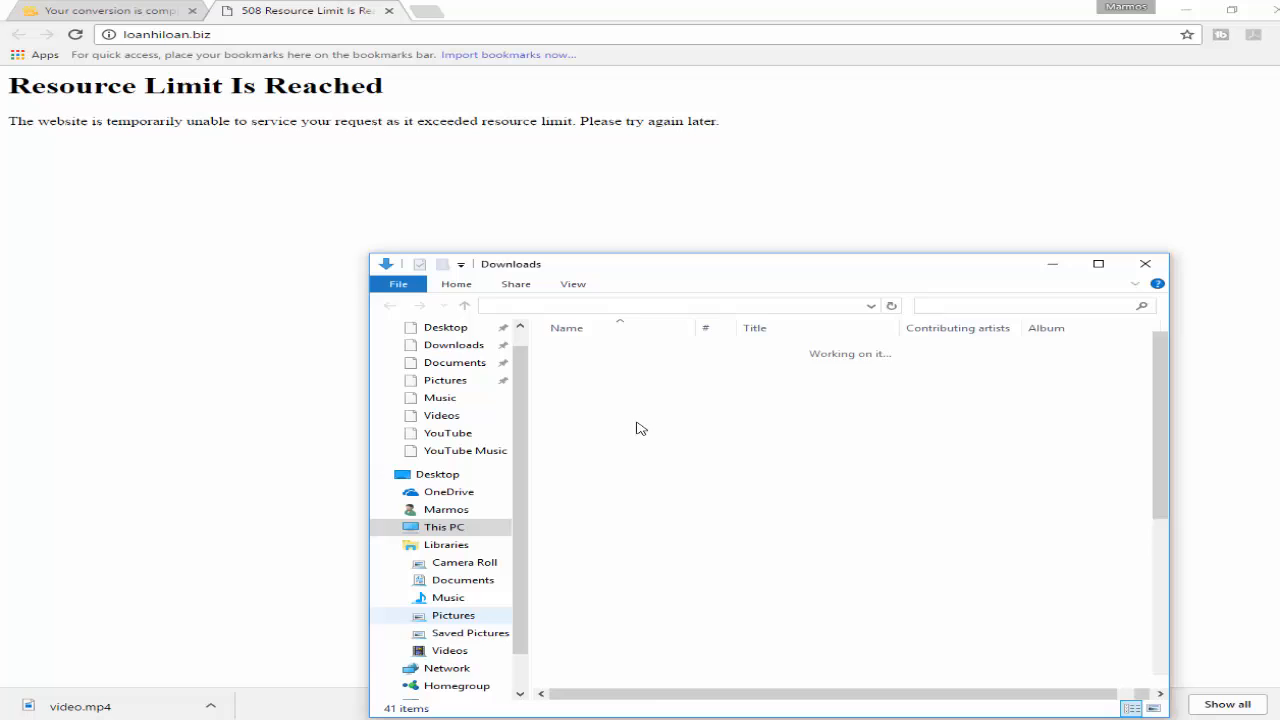
left_click(586, 680)
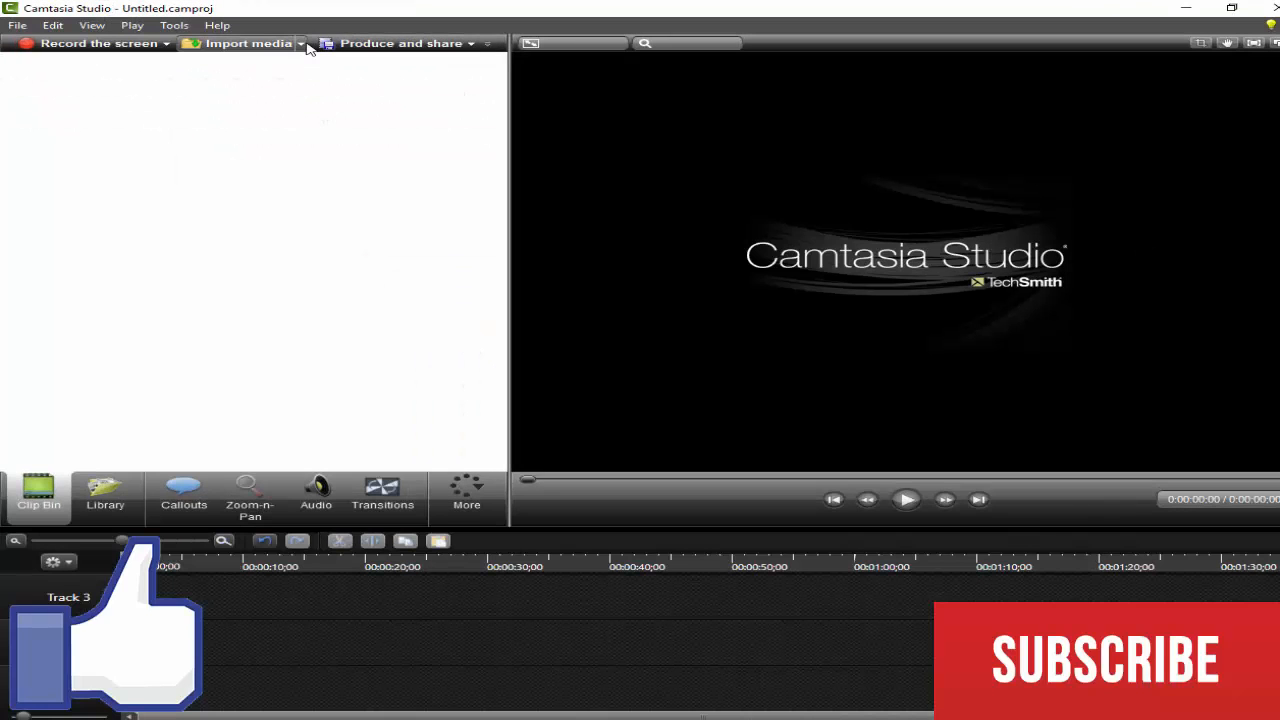
left_click(240, 44)
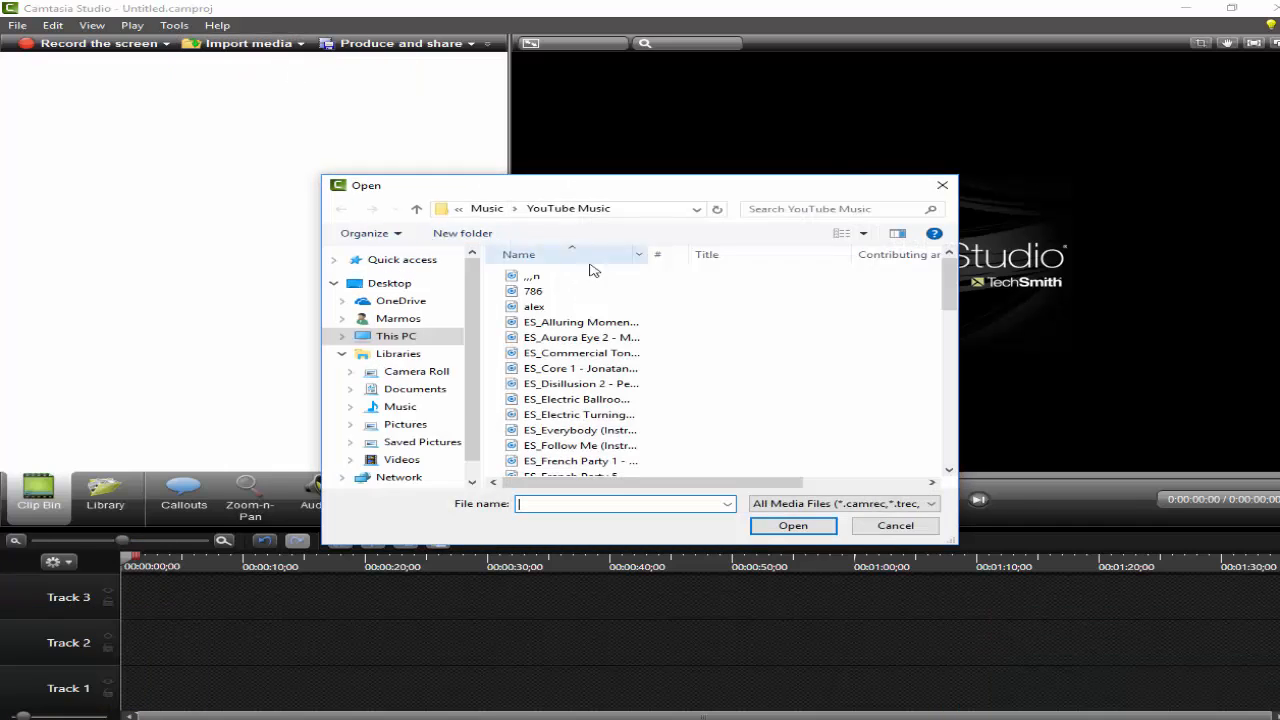